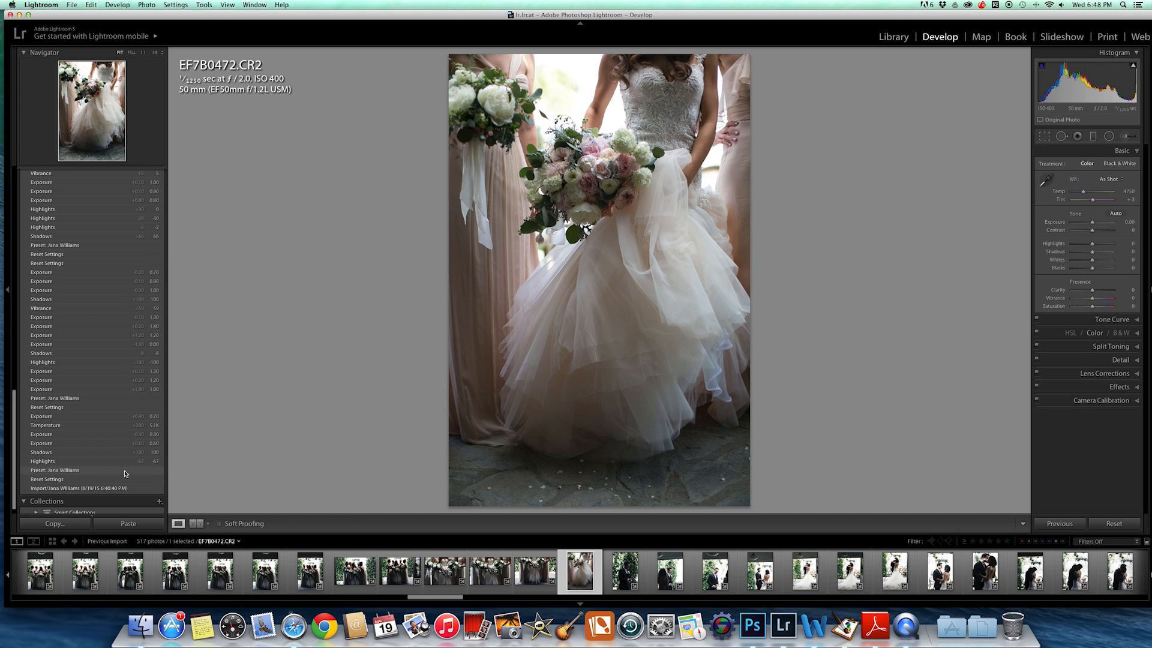
Revert the bridal photo to the 'Preset: Jana Williams' history state
{"action": "left_click", "coordinate": [175, 4]}
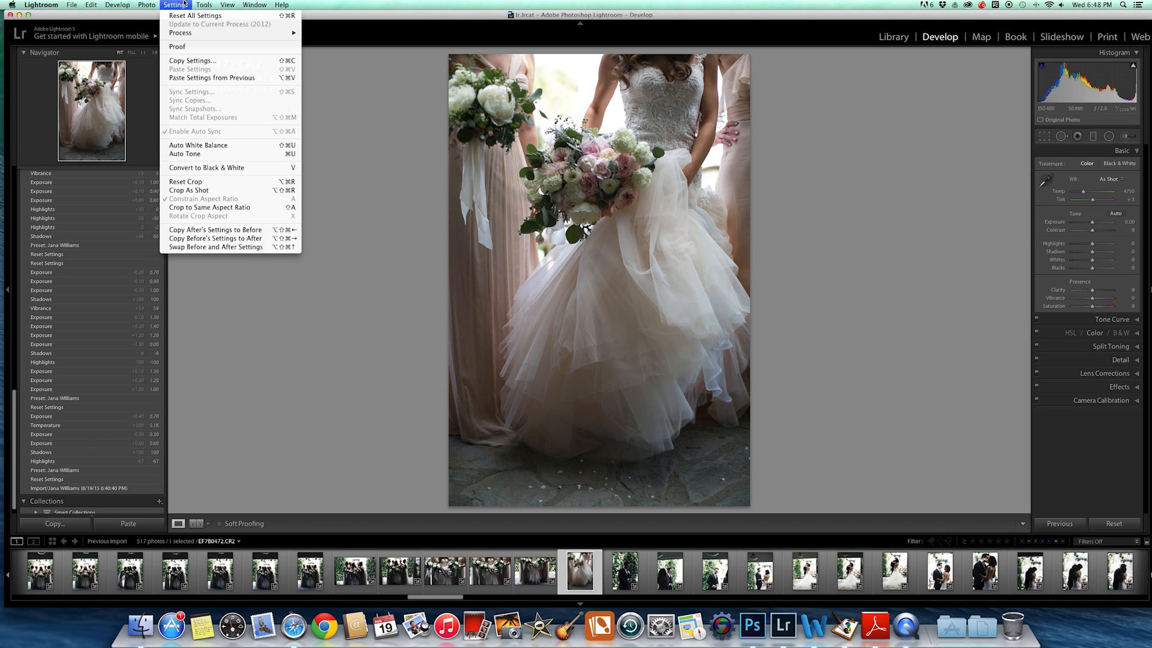
{"action": "left_click", "coordinate": [174, 6]}
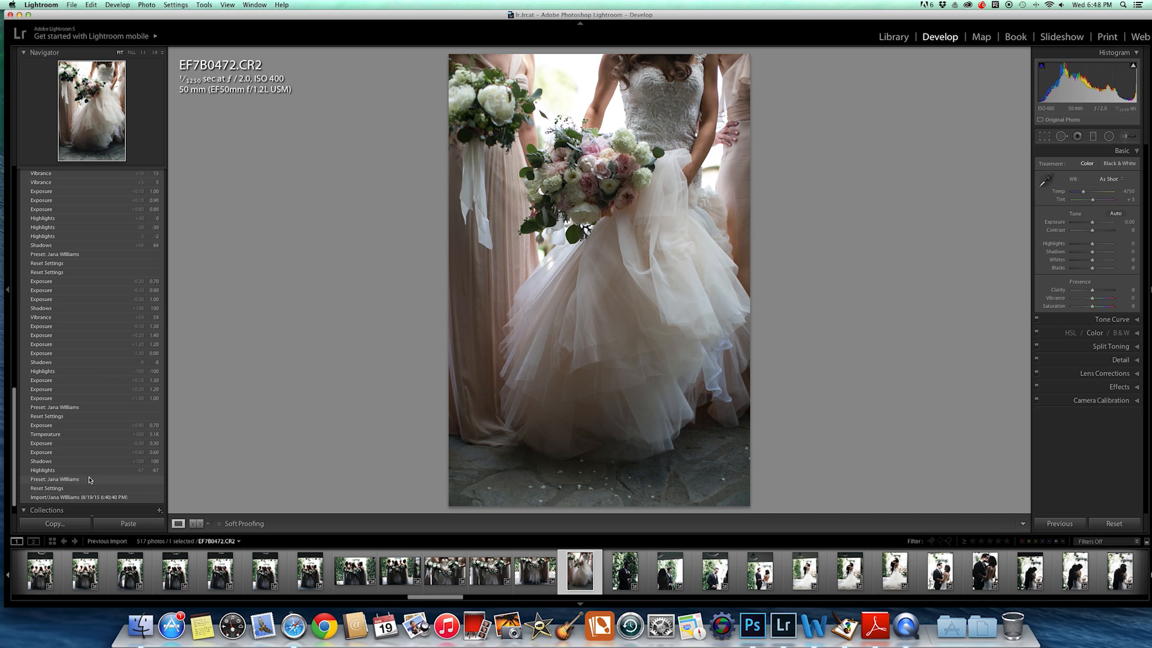
{"action": "left_click", "coordinate": [55, 479]}
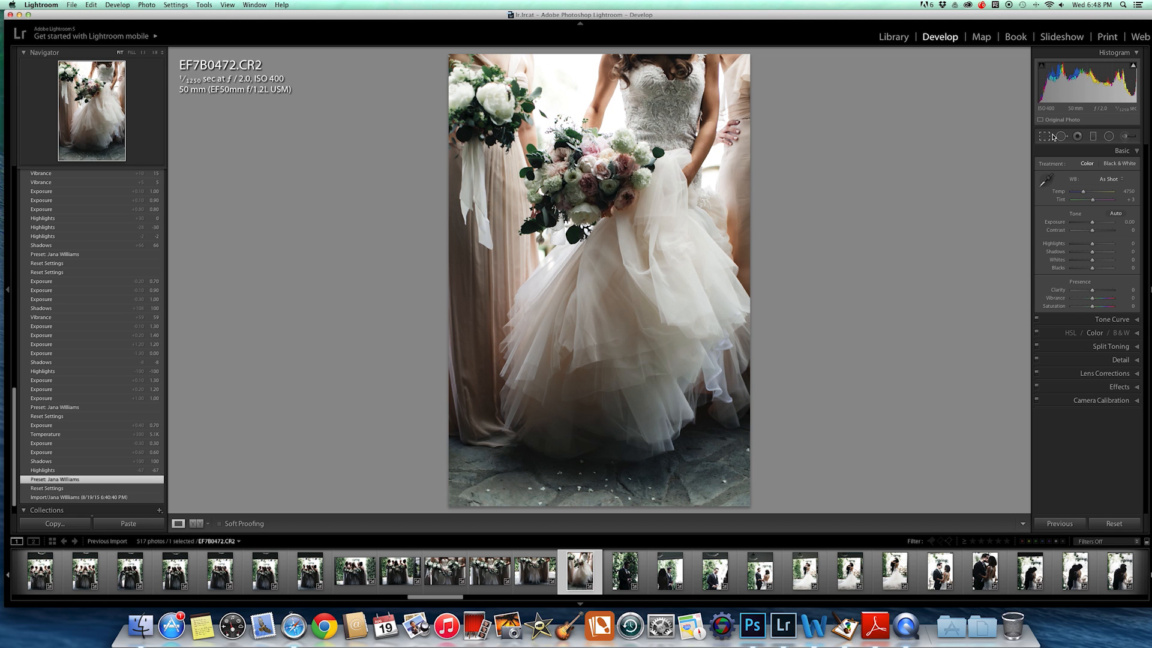
{"action": "mouse_move", "coordinate": [1060, 226]}
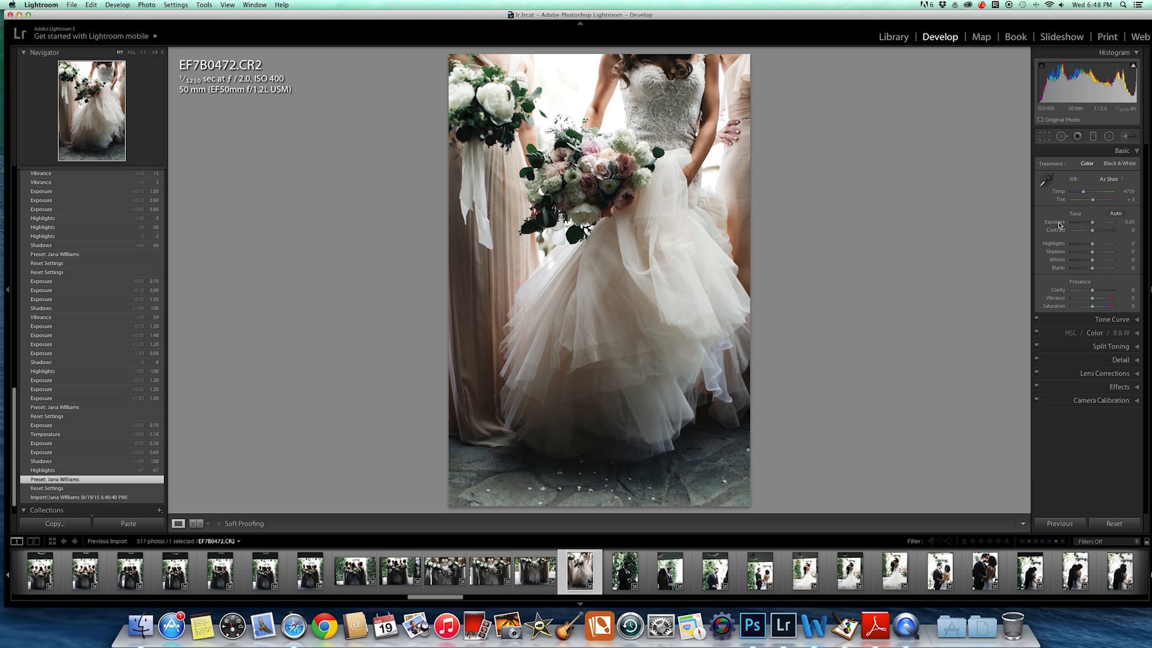
{"action": "mouse_move", "coordinate": [1056, 221]}
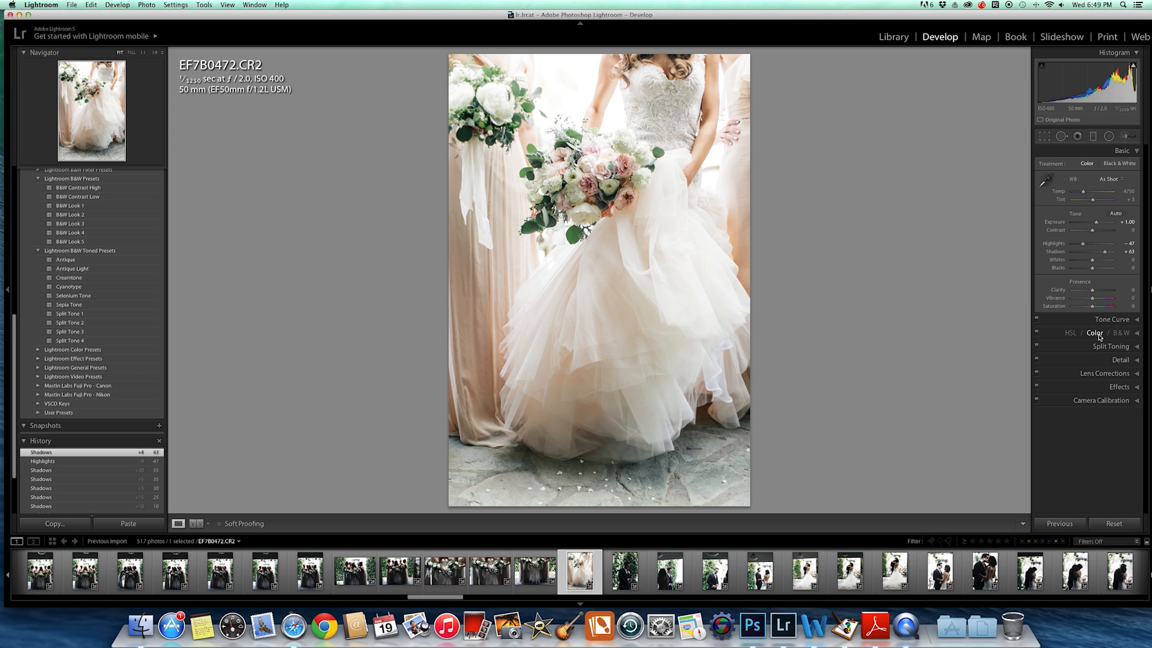
Expand the HSL panel to reach the orange luminance slider
{"action": "left_click", "coordinate": [1096, 334]}
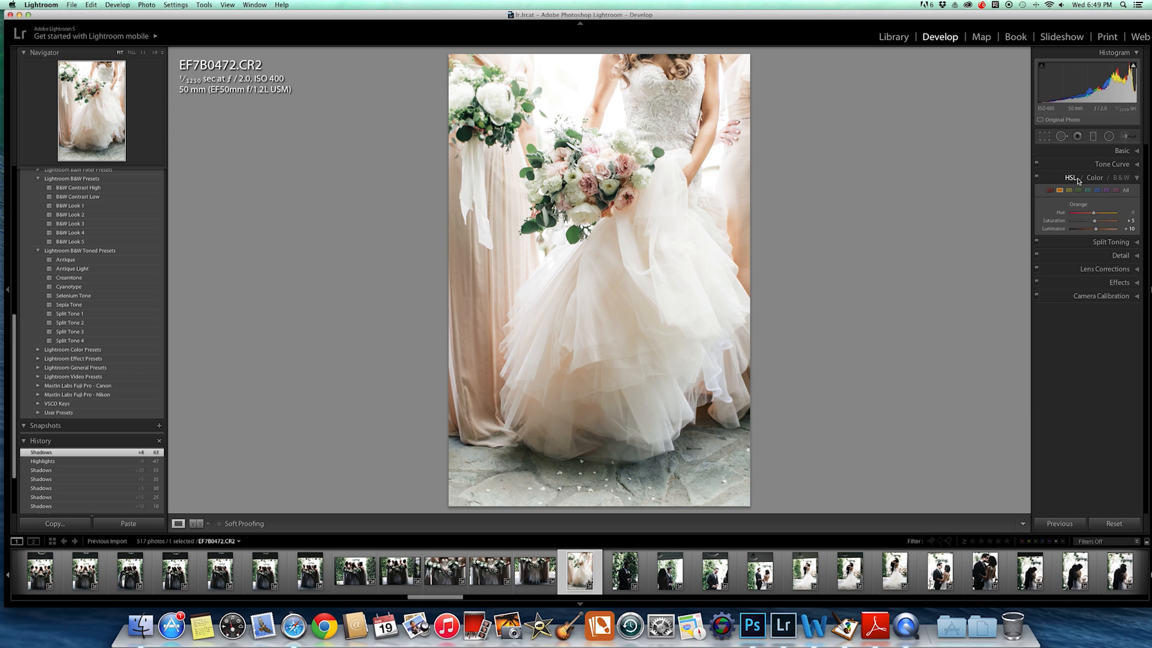
{"action": "mouse_move", "coordinate": [999, 202]}
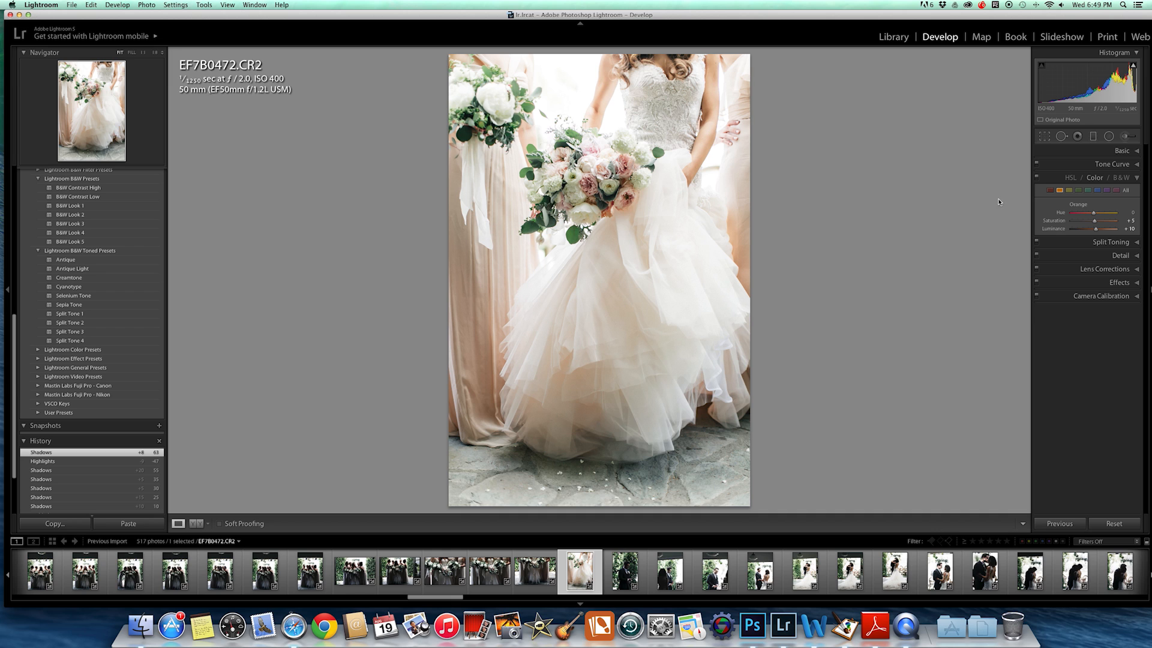
{"action": "mouse_move", "coordinate": [923, 205]}
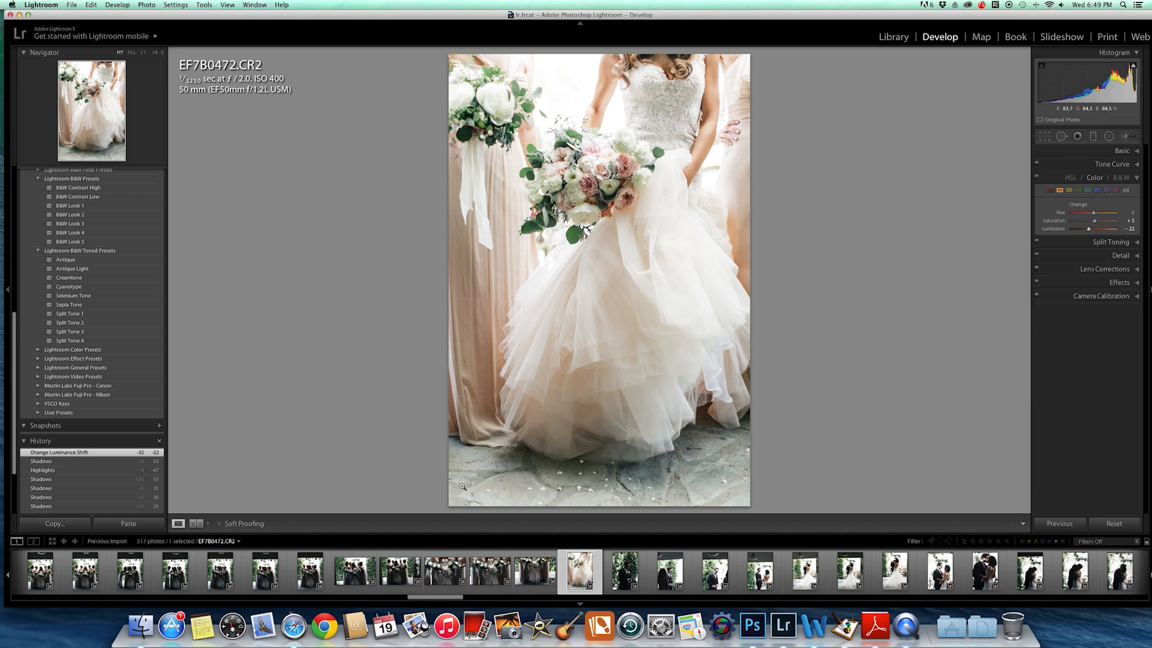
Pick a before/after view option and start exporting a quality-100 JPEG to the desktop
{"action": "left_click", "coordinate": [207, 524]}
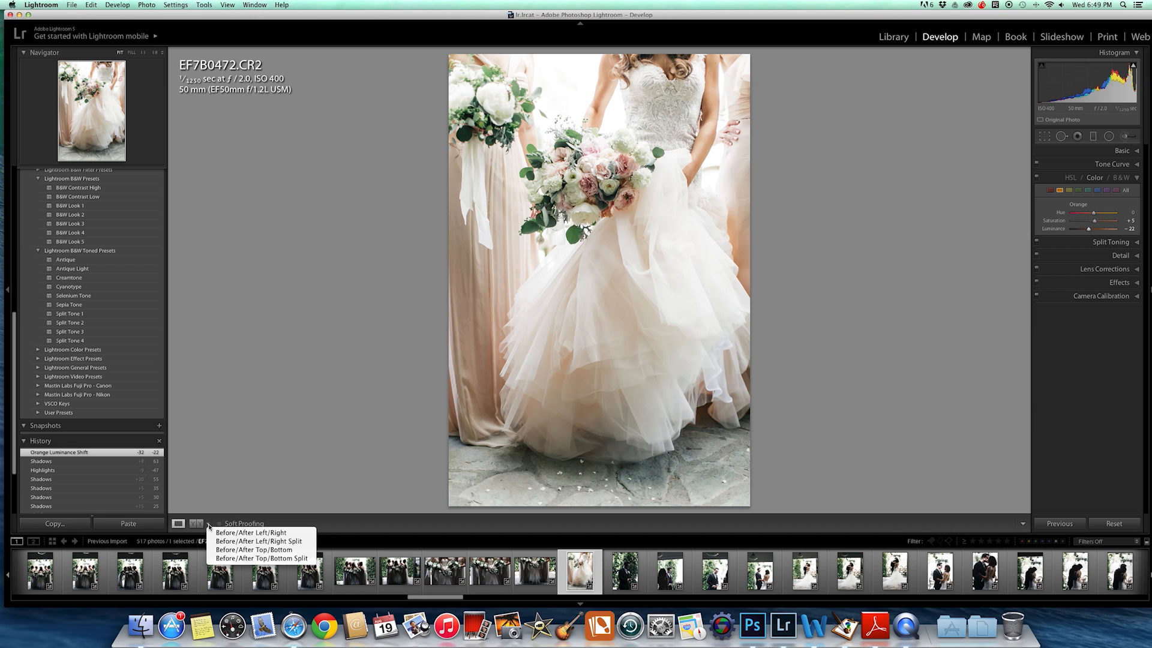
{"action": "left_click", "coordinate": [251, 532]}
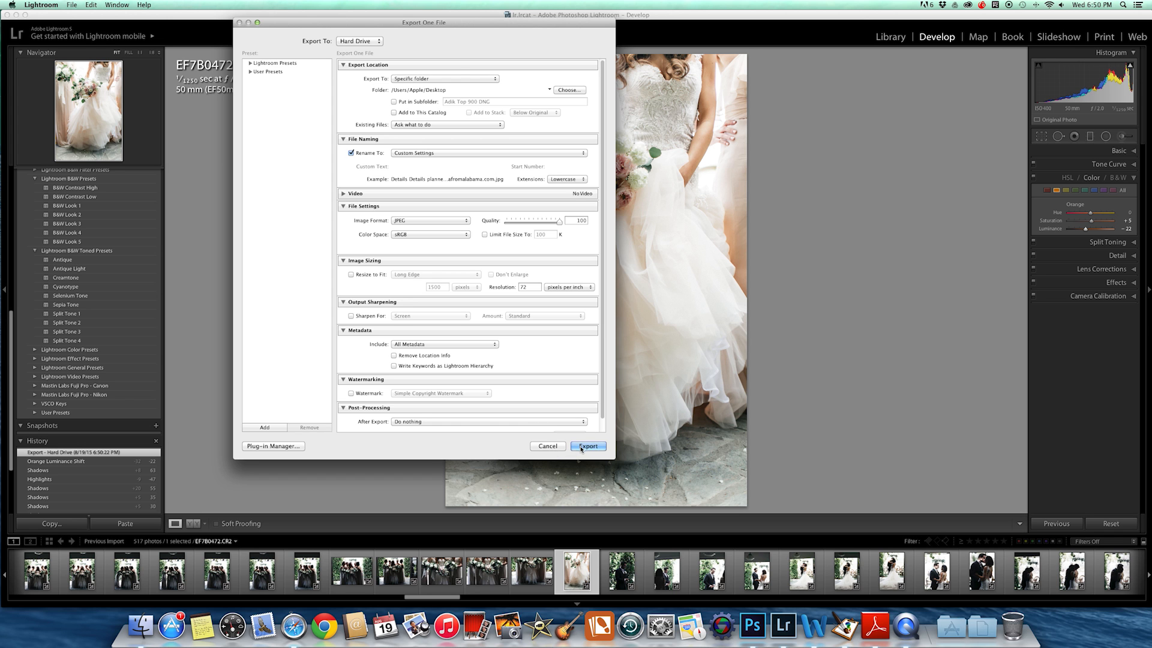
{"action": "left_click", "coordinate": [587, 446]}
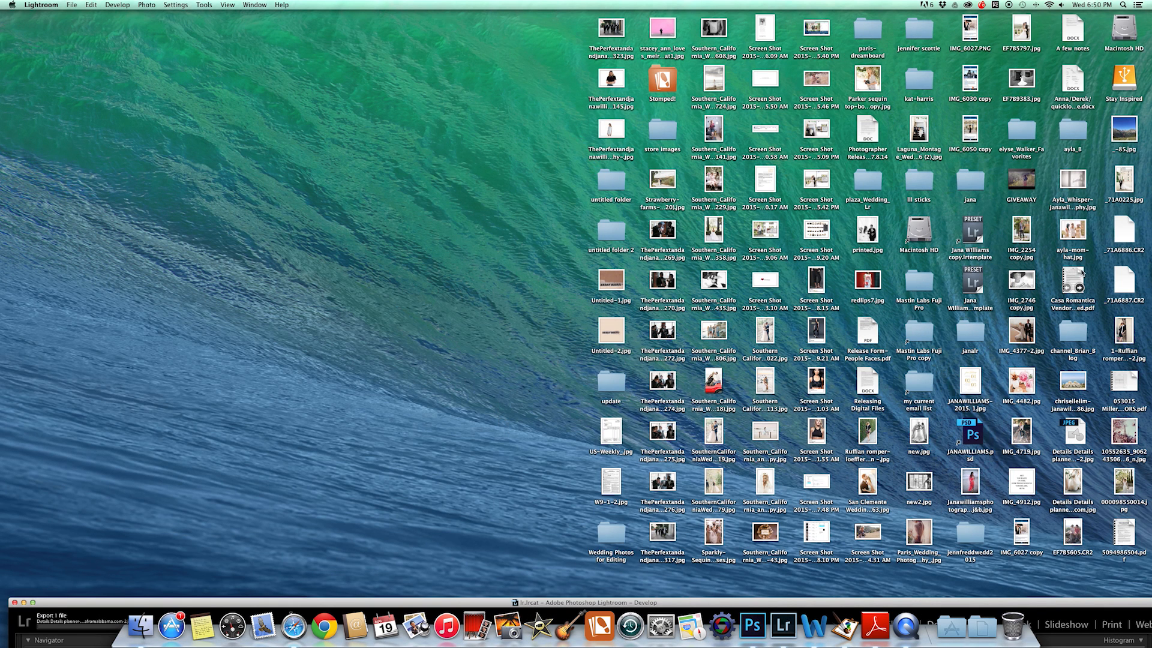
{"action": "mouse_move", "coordinate": [766, 298]}
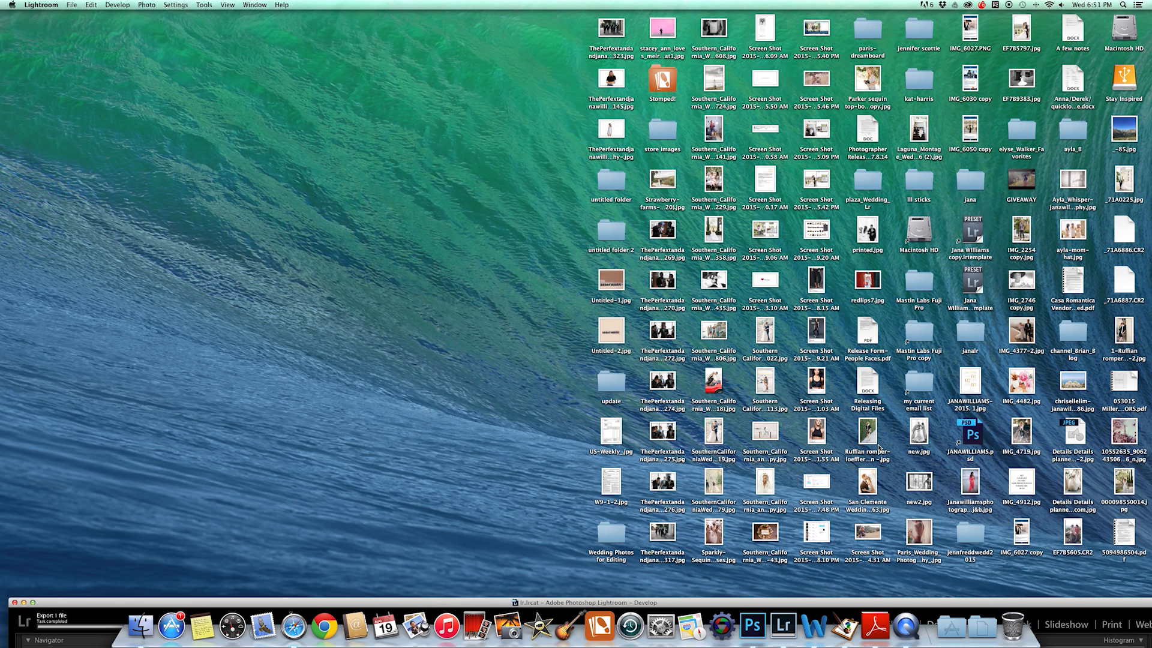
Open the exported bridal JPEG from the desktop in Photoshop
{"action": "left_click", "coordinate": [752, 627]}
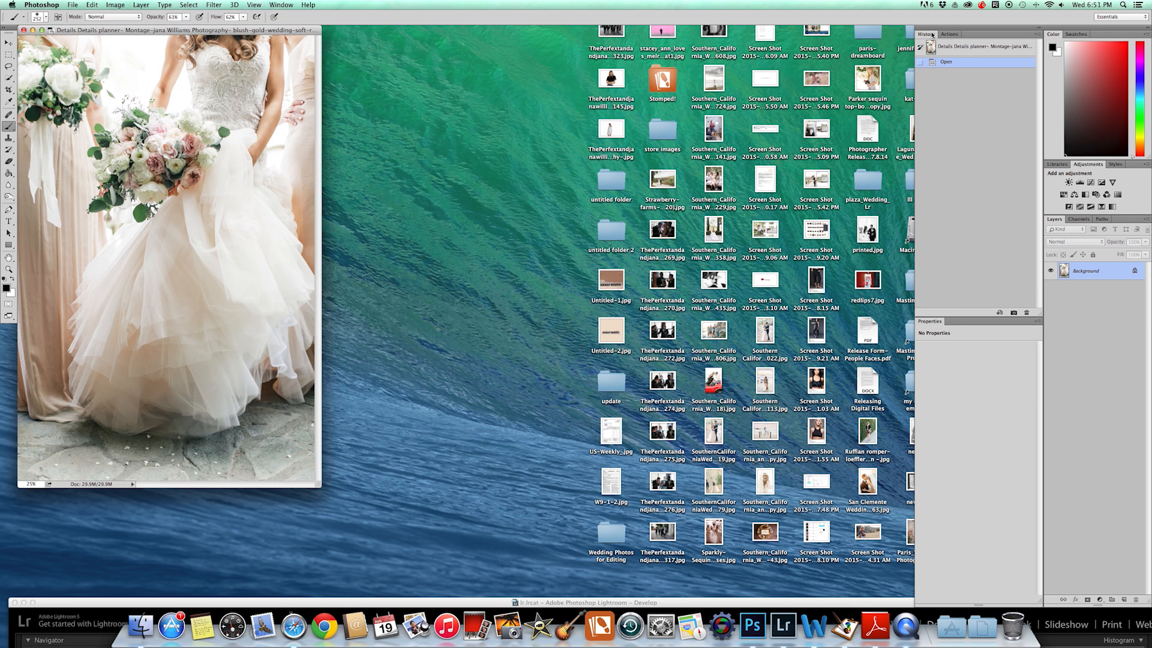
{"action": "mouse_move", "coordinate": [360, 352]}
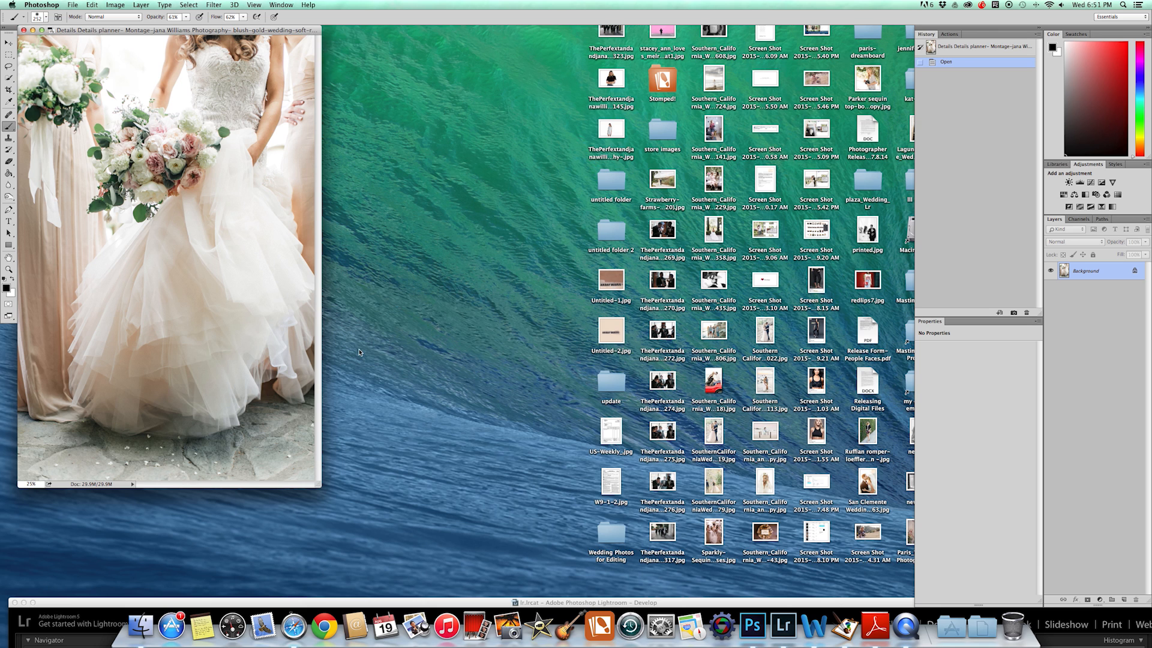
{"action": "mouse_move", "coordinate": [421, 370]}
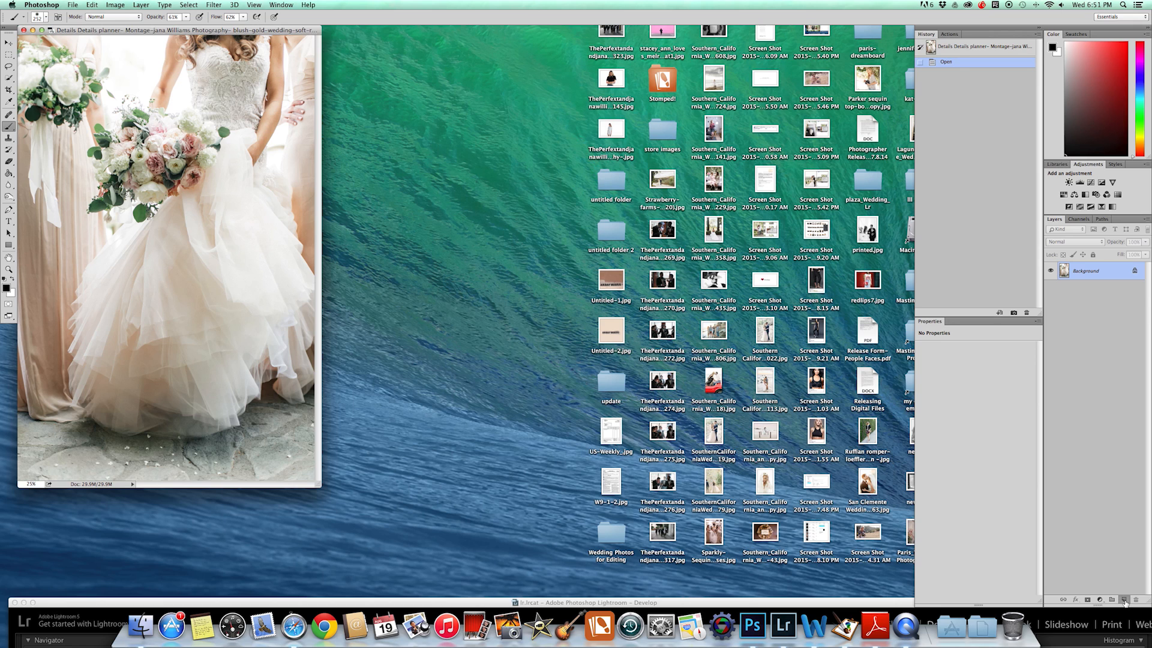
Create Layer 1 above the background with the Layers panel's new layer button
{"action": "left_click", "coordinate": [1124, 599]}
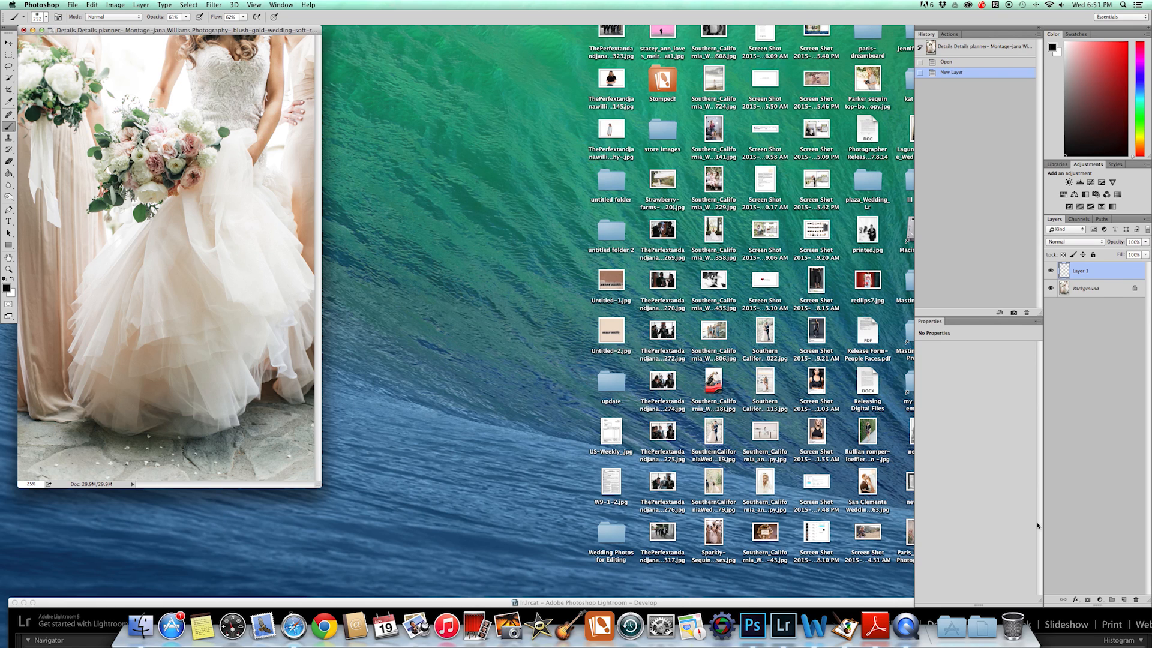
{"action": "mouse_move", "coordinate": [10, 291]}
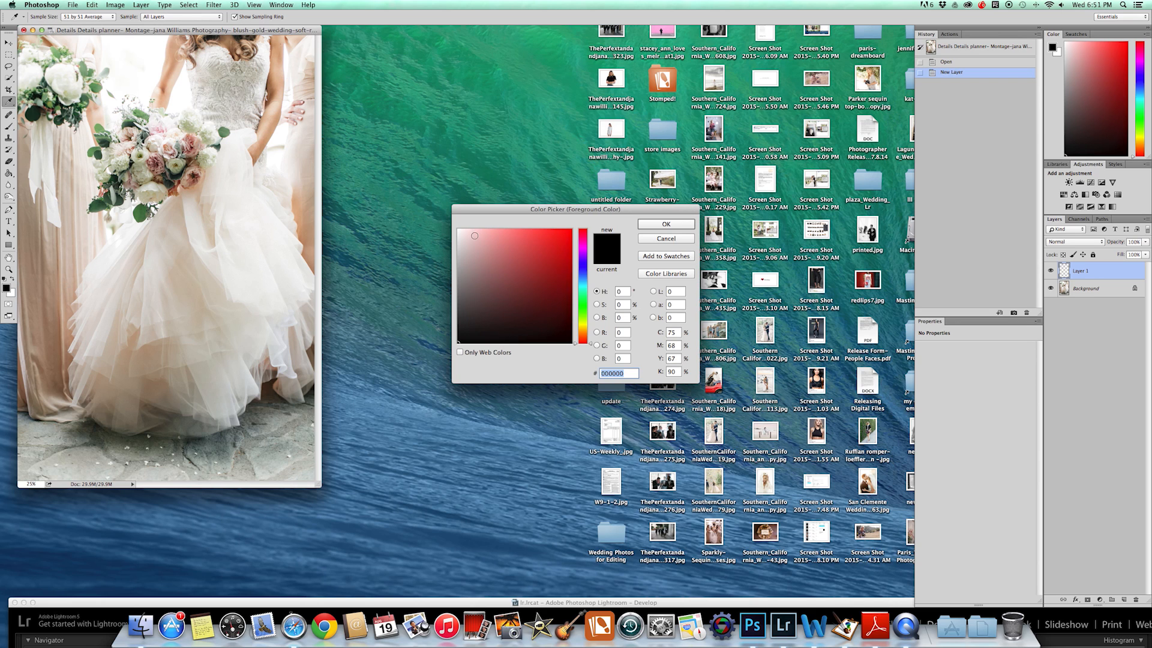
Sample a pale blush pink in the Color Picker and confirm it as foreground colour
{"action": "left_click", "coordinate": [466, 236]}
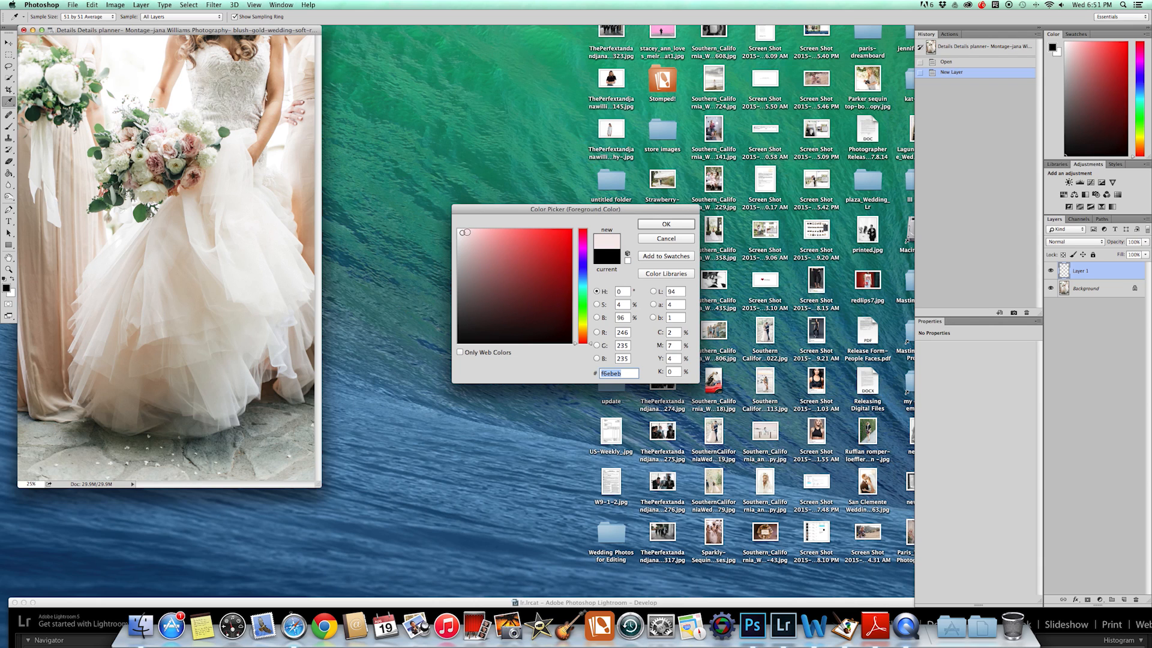
{"action": "left_click", "coordinate": [464, 235]}
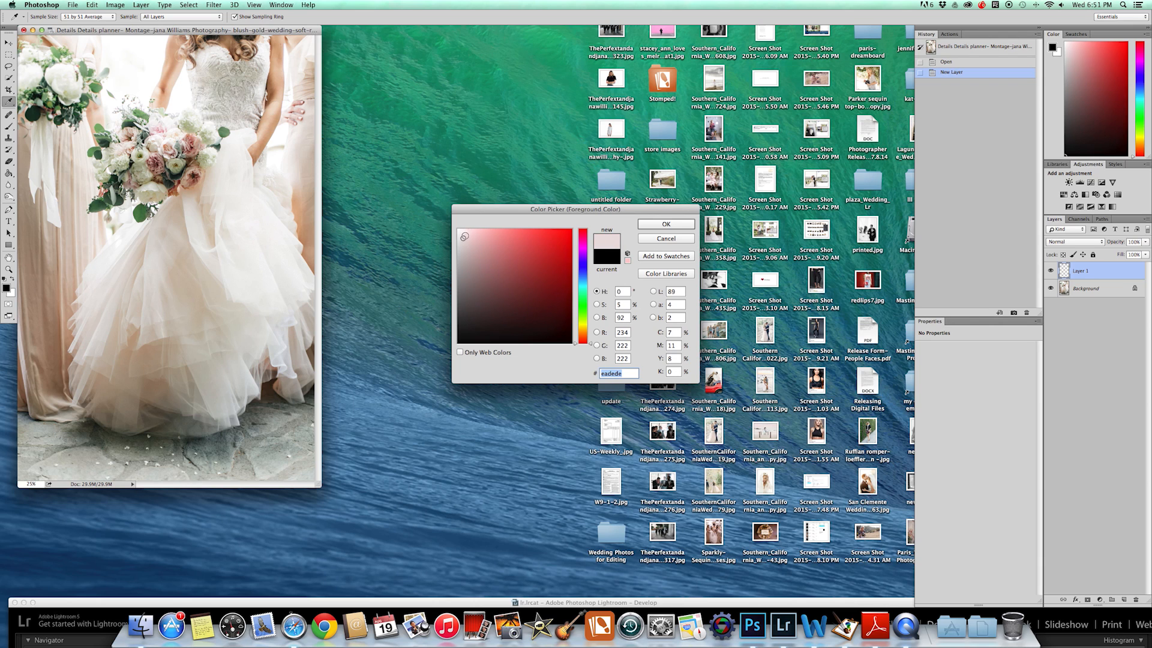
{"action": "left_click", "coordinate": [462, 231]}
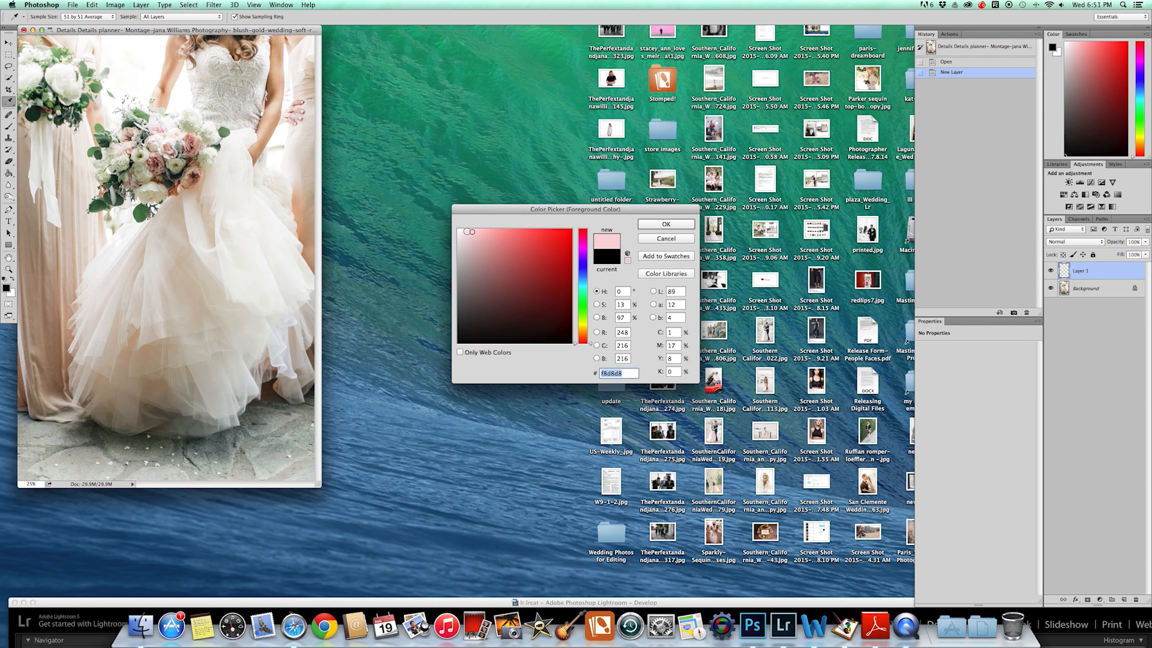
{"action": "left_click", "coordinate": [467, 231]}
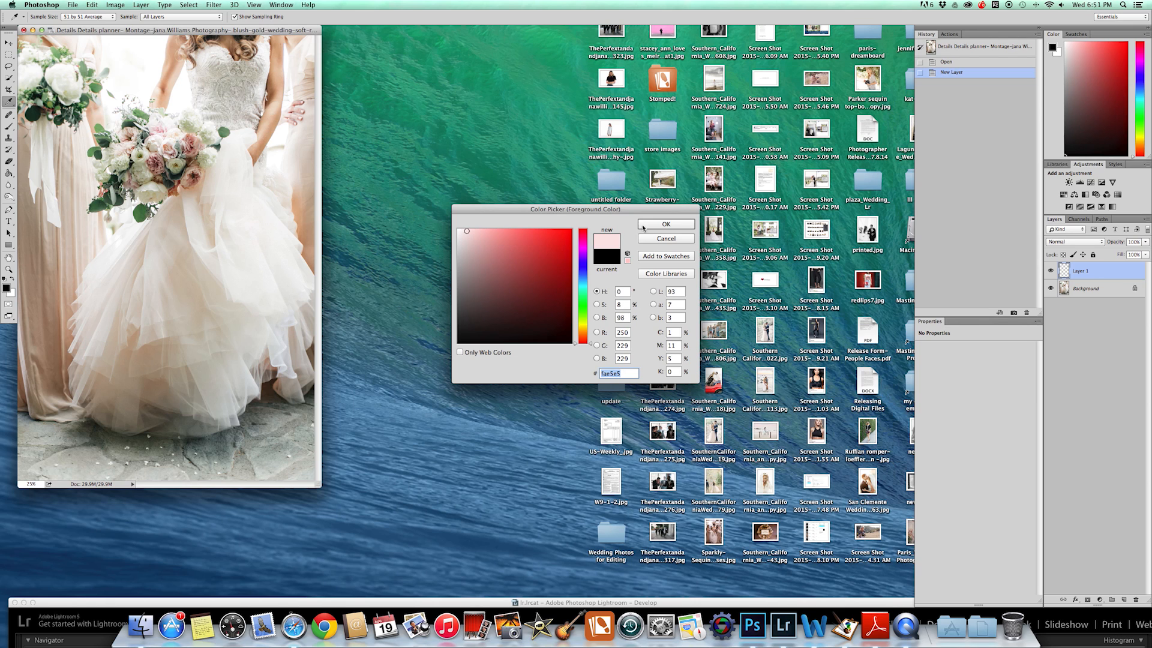
{"action": "left_click", "coordinate": [665, 223]}
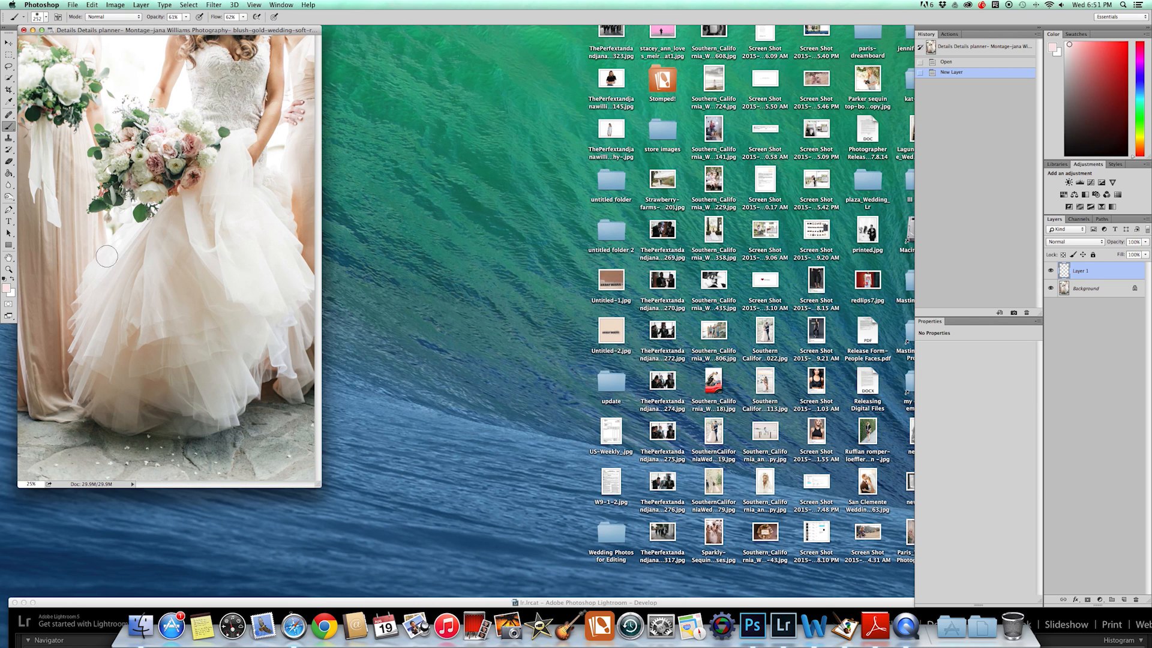
Fill Layer 1 with the pink using Paint Bucket and set its blend mode to Overlay
{"action": "left_click", "coordinate": [10, 174]}
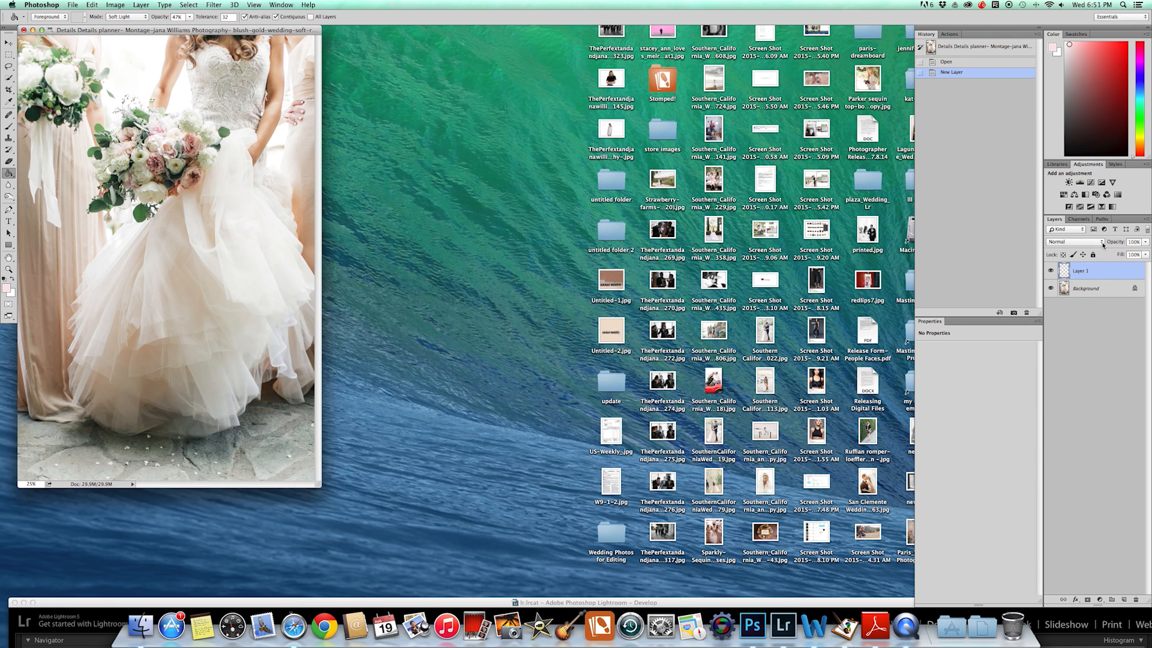
{"action": "left_click", "coordinate": [1067, 241]}
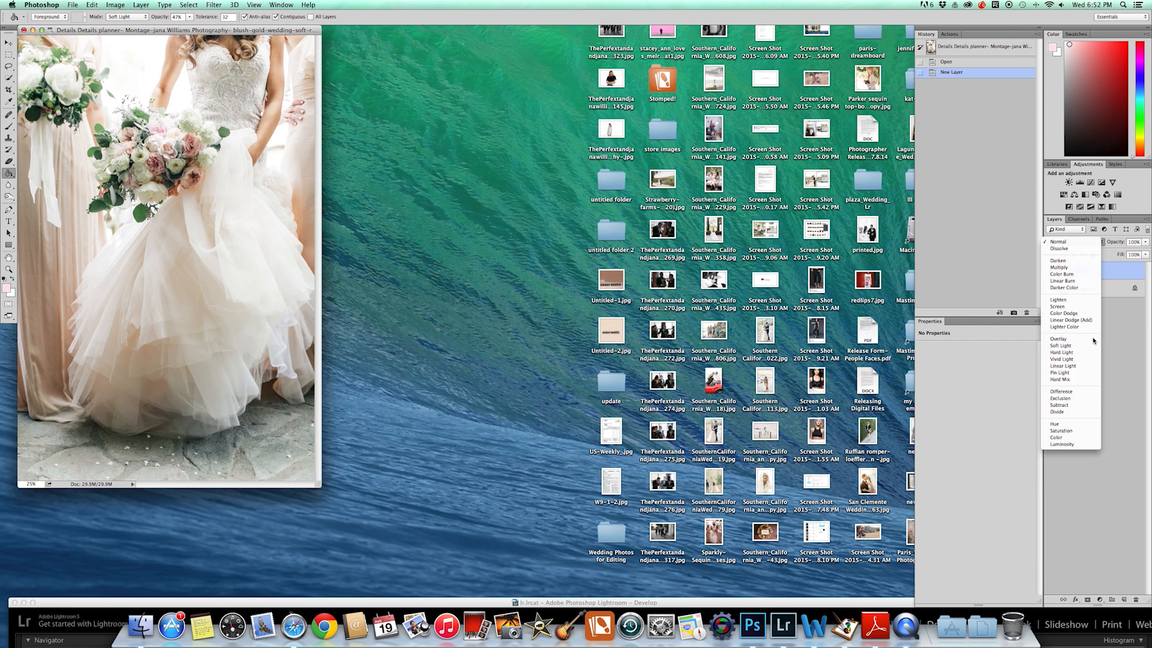
{"action": "left_click", "coordinate": [1059, 338]}
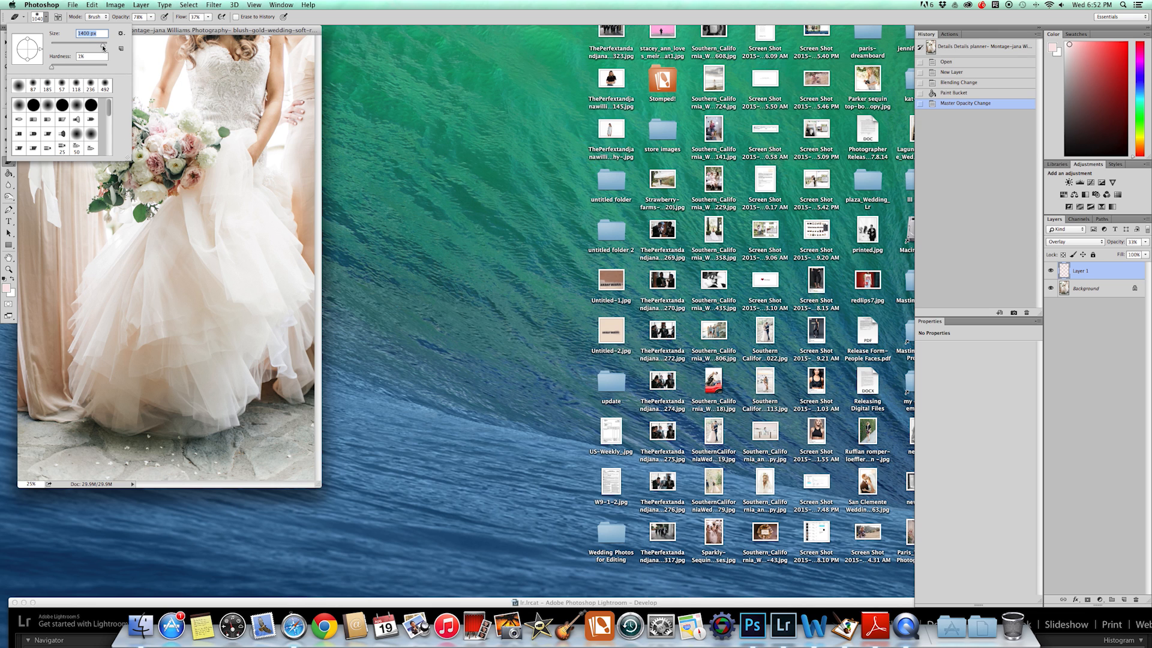
Erase parts of the pink overlay with an 1800 px soft eraser, then return to Lightroom
{"action": "left_click", "coordinate": [147, 166]}
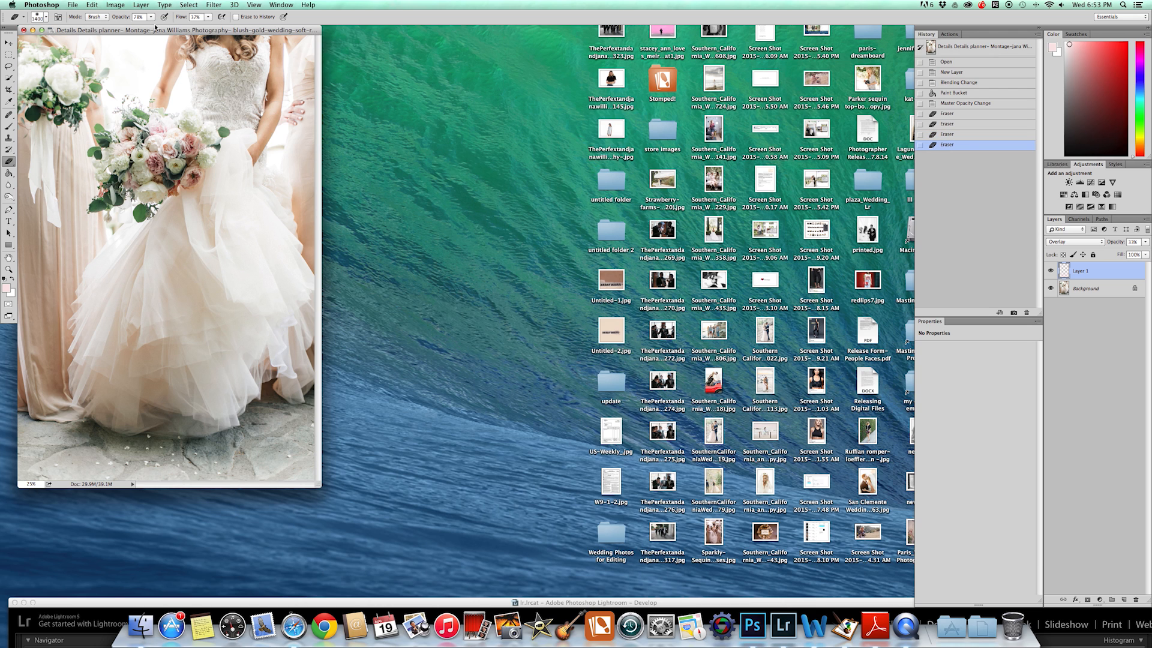
{"action": "left_click", "coordinate": [138, 16]}
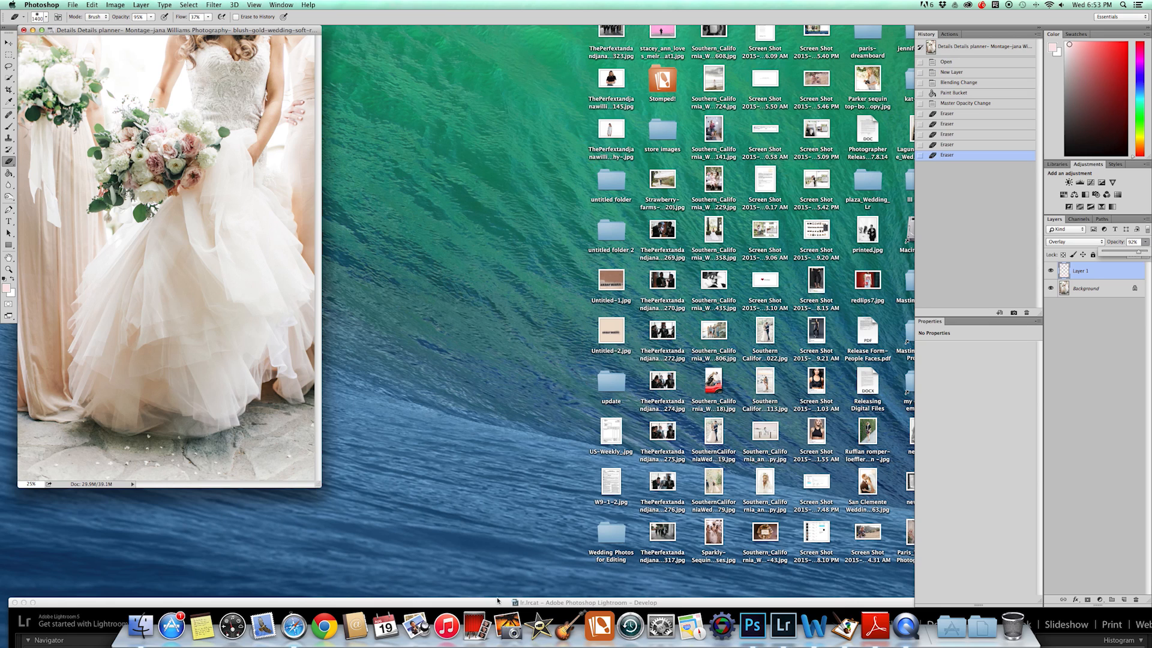
{"action": "left_click", "coordinate": [782, 627]}
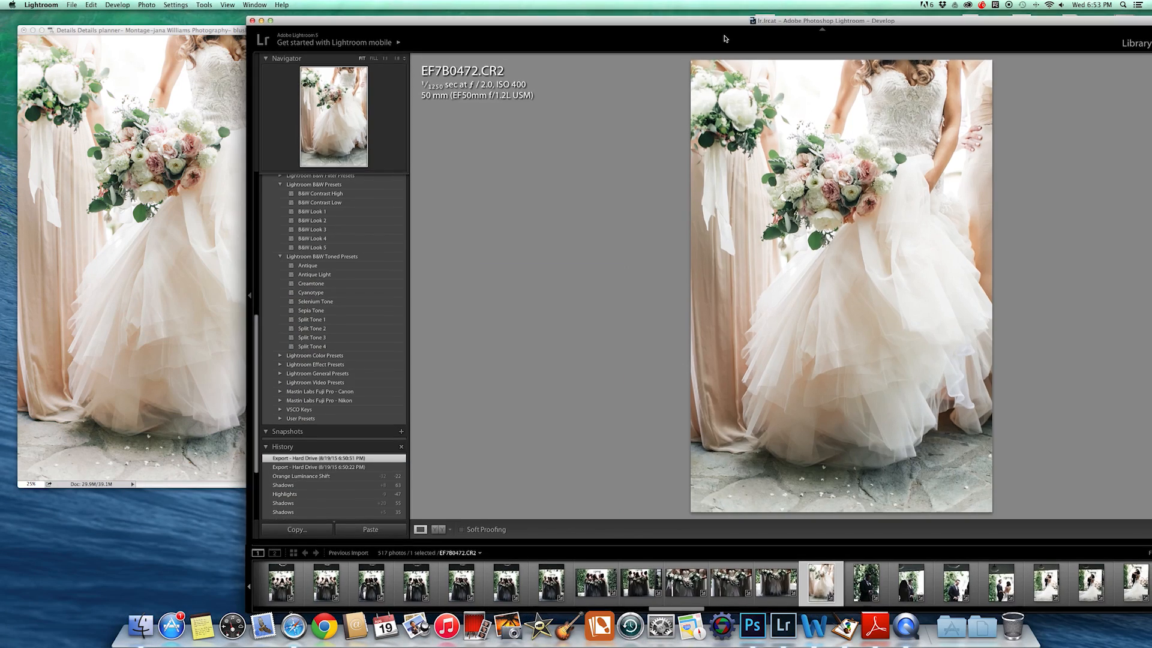
Switch the photo to the Before/After Left/Right comparison view
{"action": "left_click", "coordinate": [449, 529]}
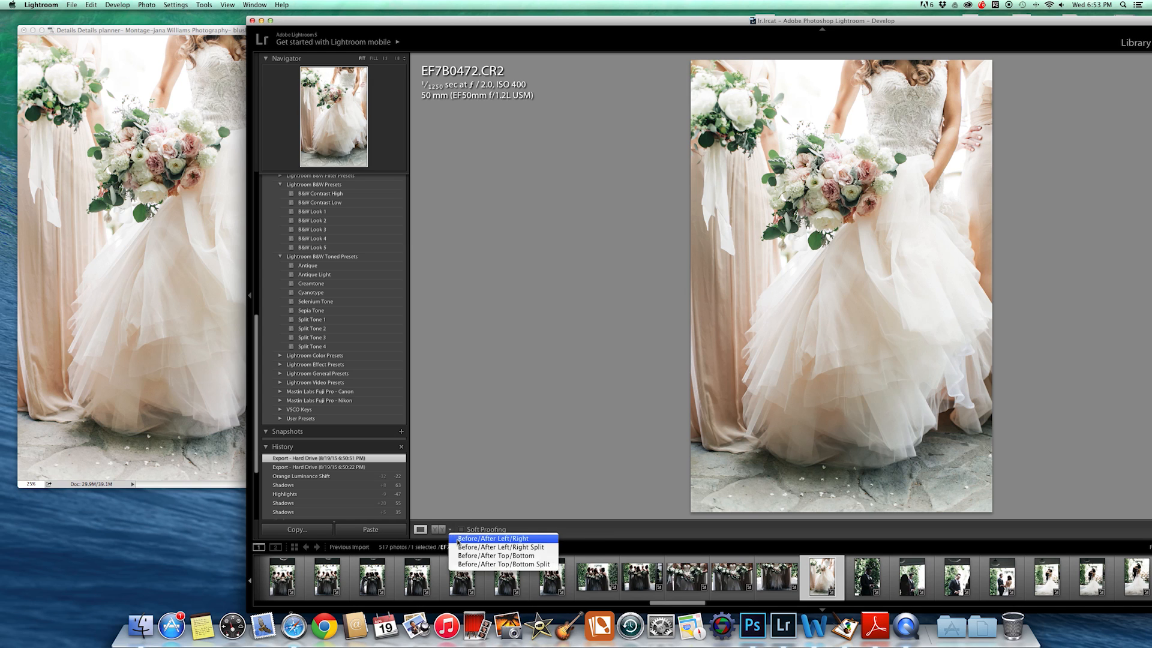
{"action": "left_click", "coordinate": [489, 539]}
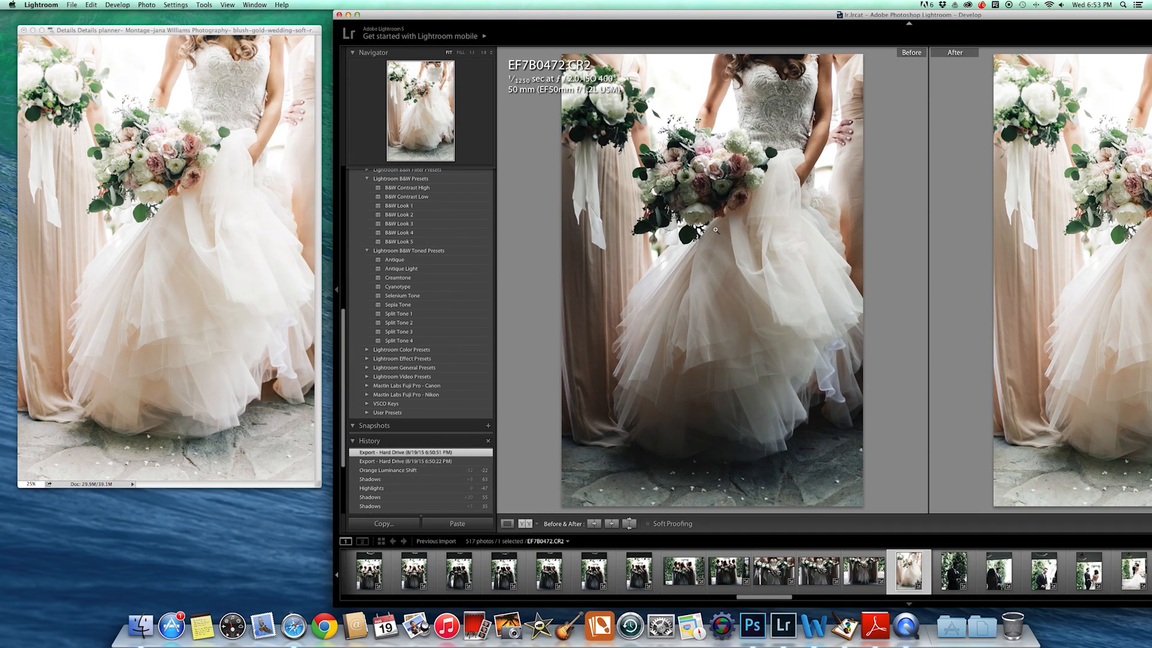
{"action": "mouse_move", "coordinate": [222, 295]}
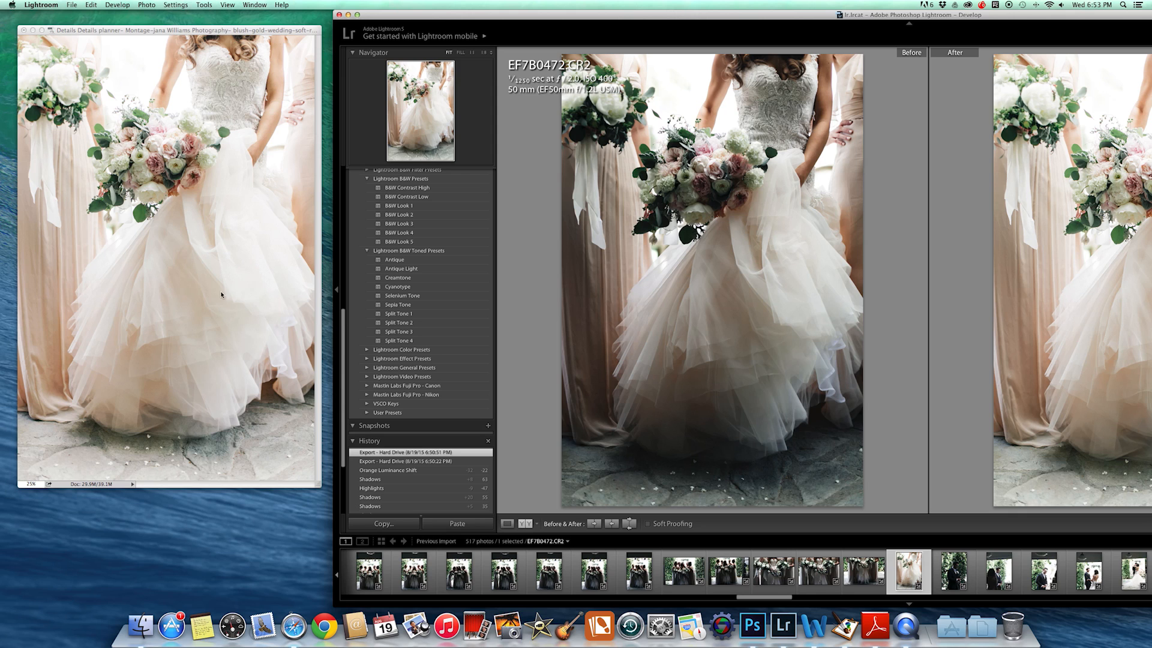